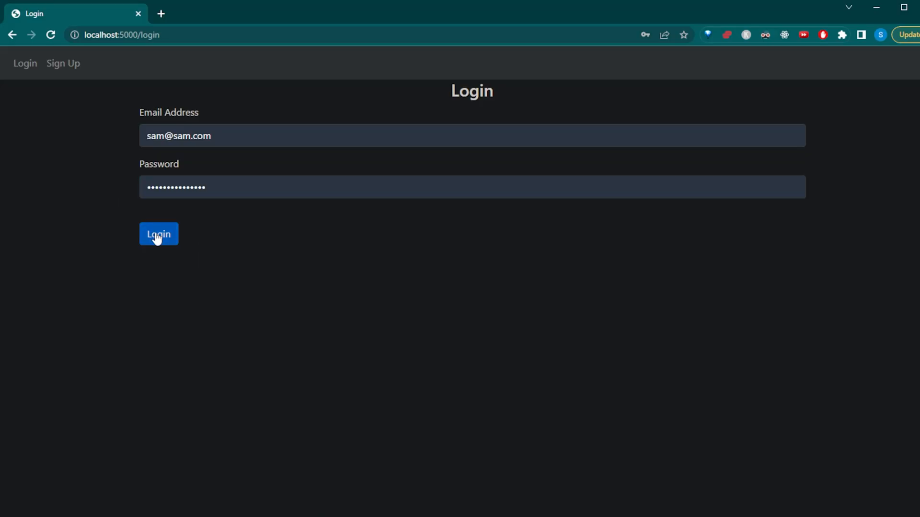
Log in, add notes 'hello' and 'world!', then delete 'world!' leaving only 'hello'.
click(158, 233)
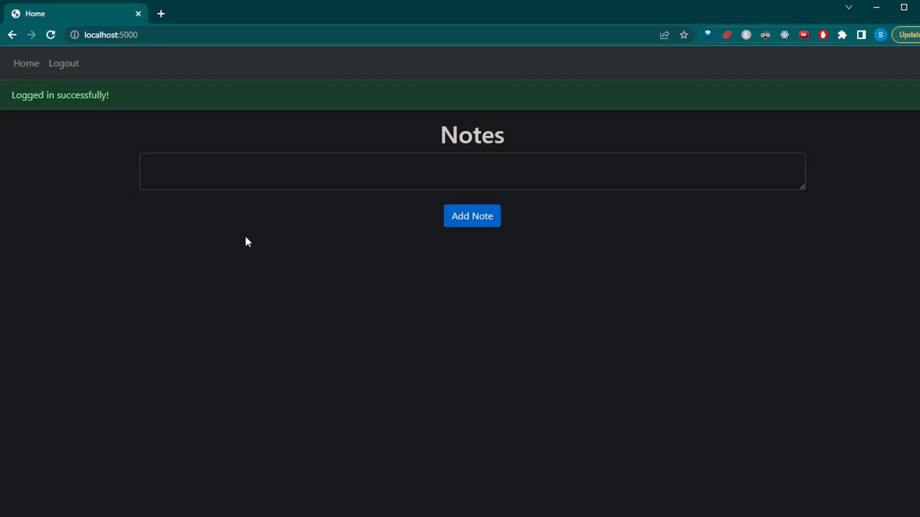
click(51, 35)
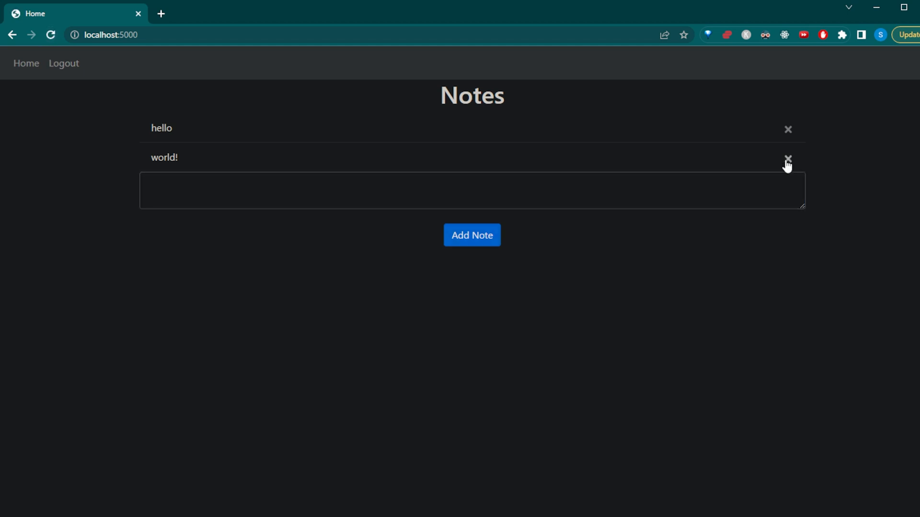
click(788, 158)
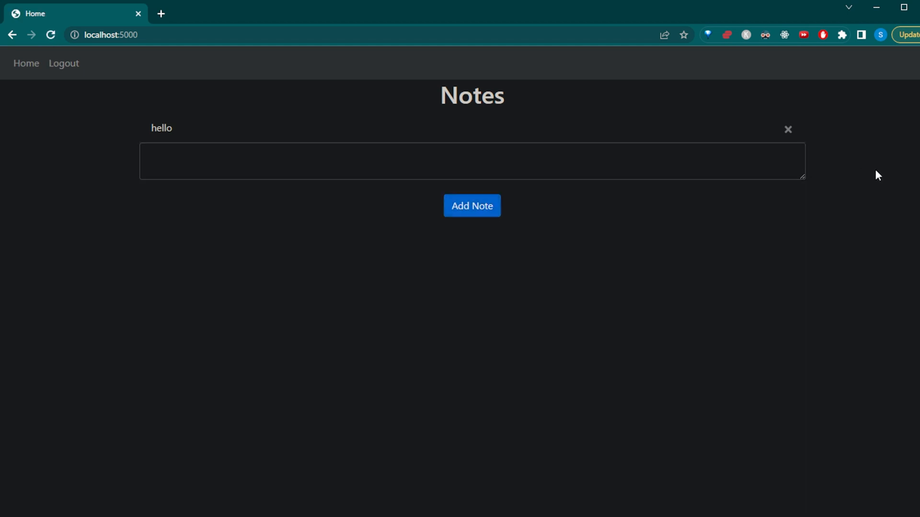
mouse_move(288, 213)
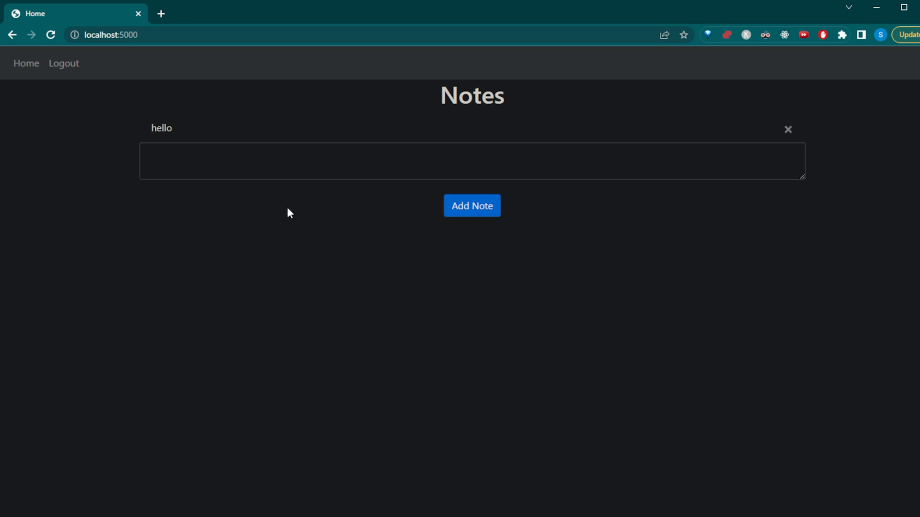
mouse_move(63, 79)
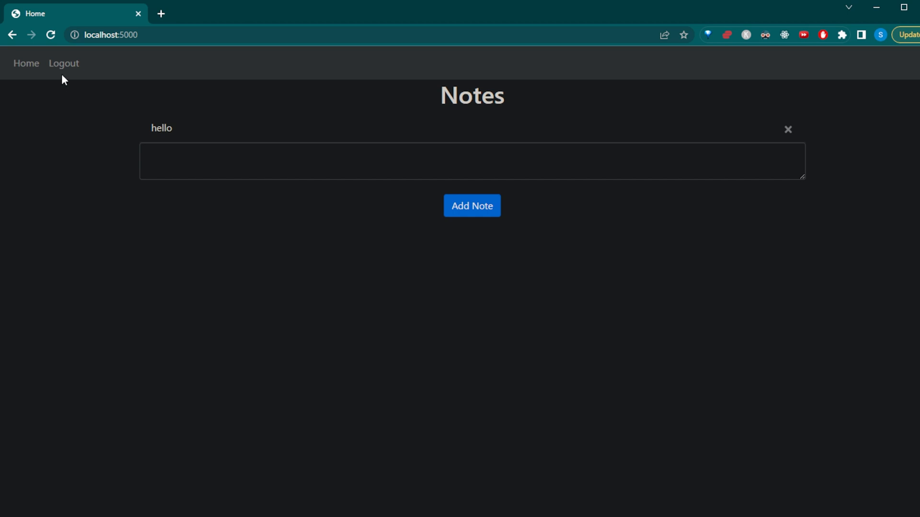